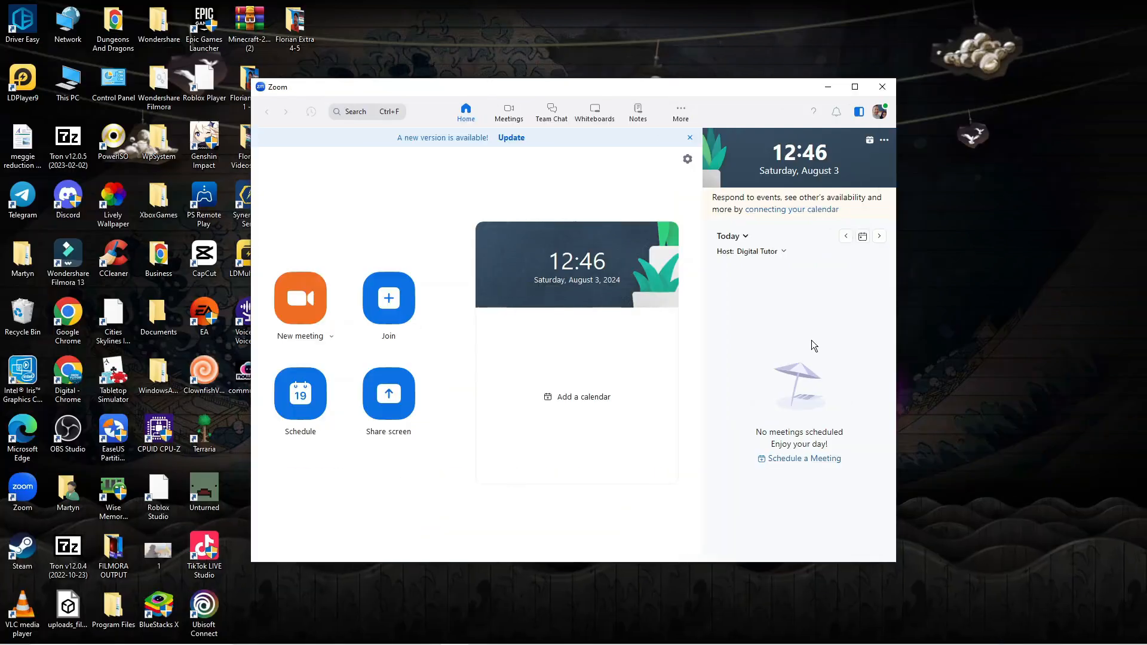
pyautogui.moveTo(823, 302)
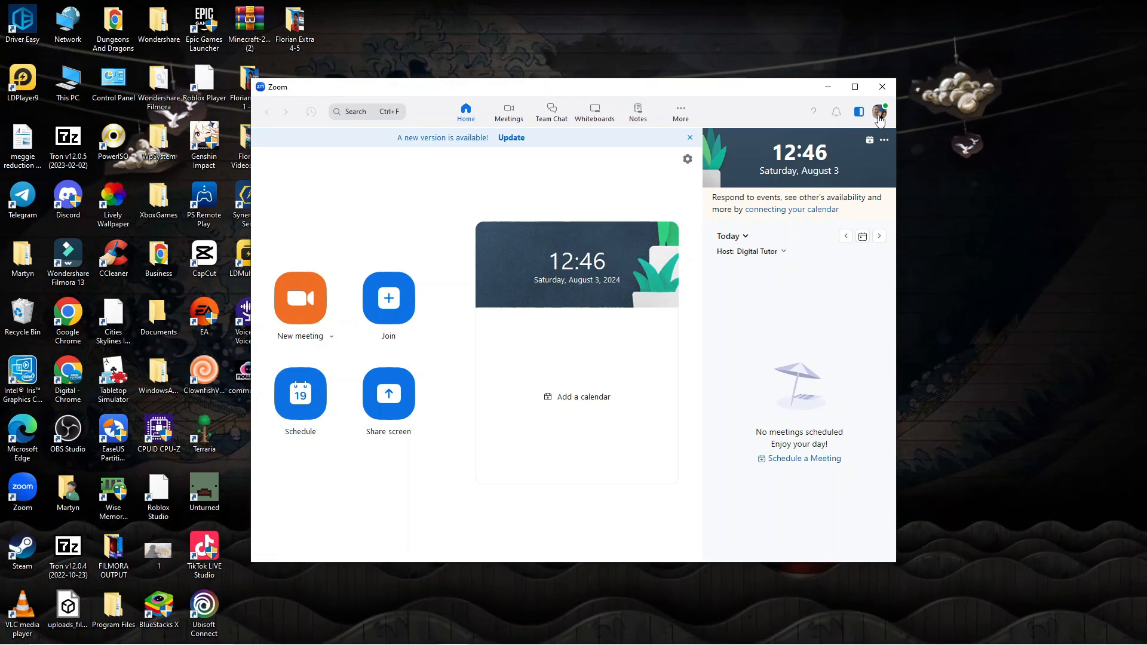
pyautogui.moveTo(880, 113)
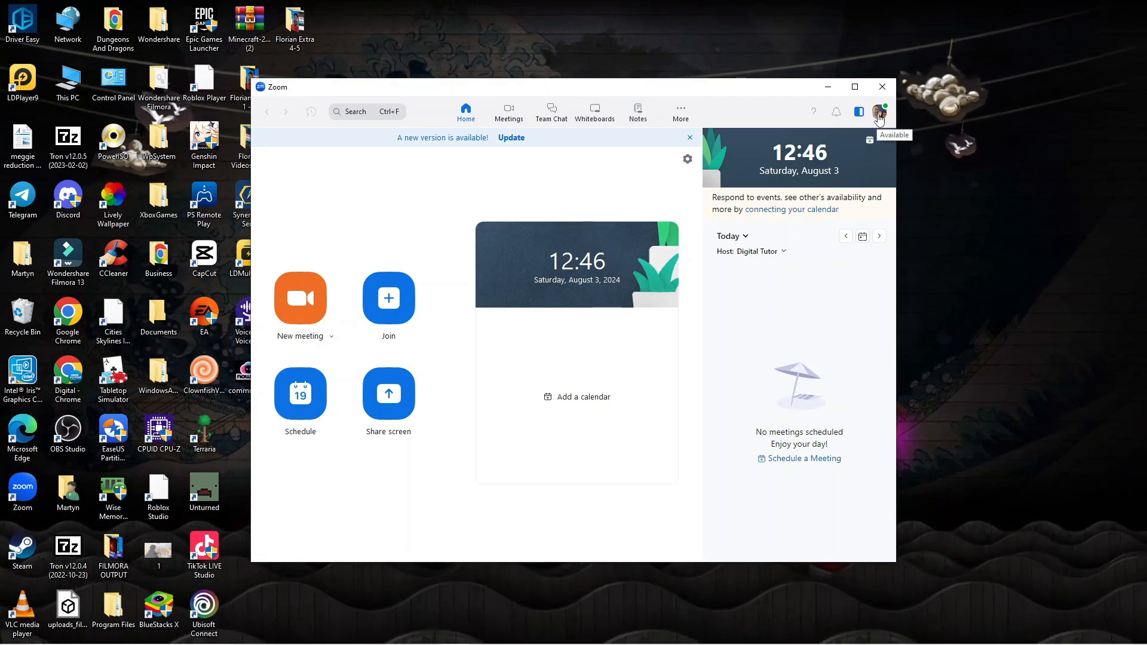
# - Open Zoom Settings from the avatar menu on the Profile page
pyautogui.click(879, 111)
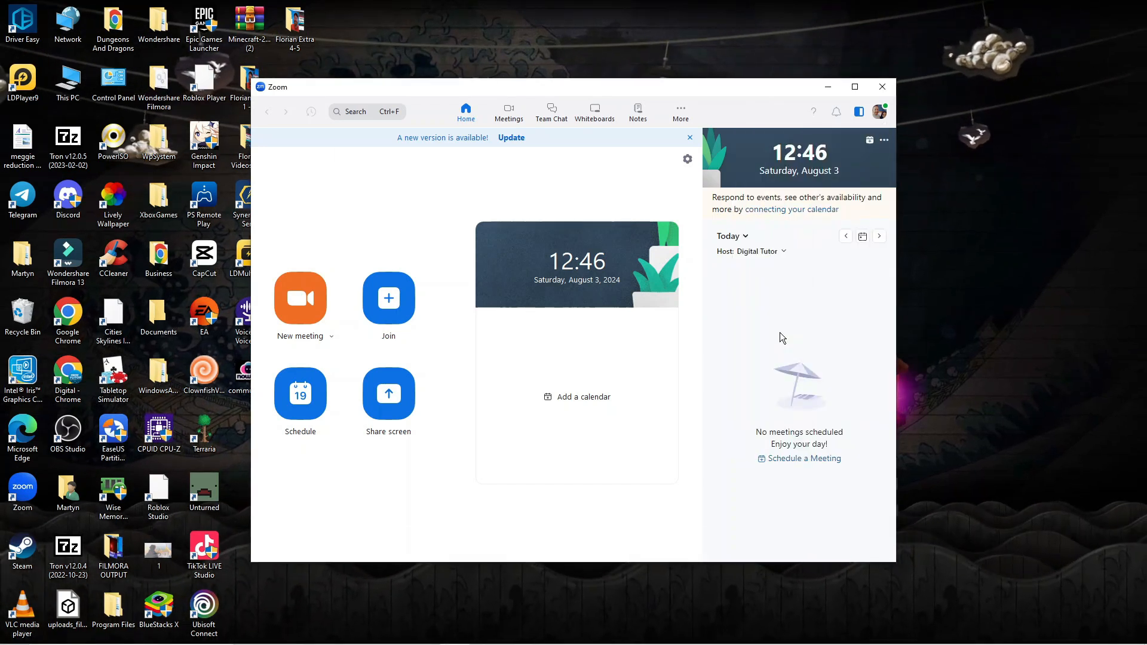
pyautogui.click(686, 159)
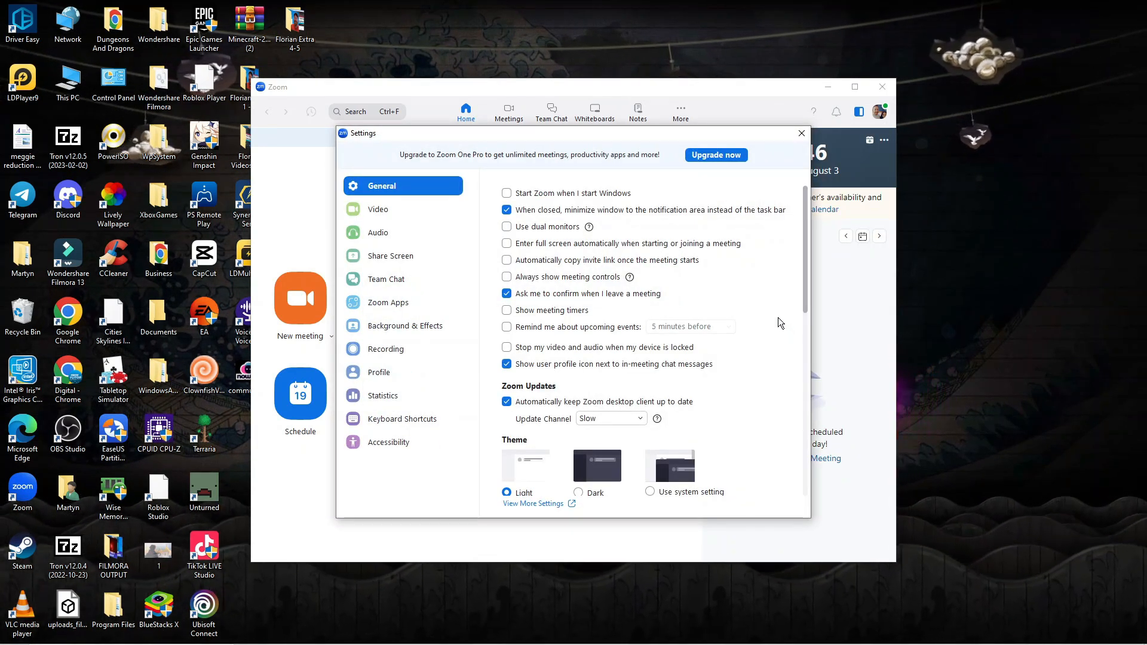
pyautogui.moveTo(661, 313)
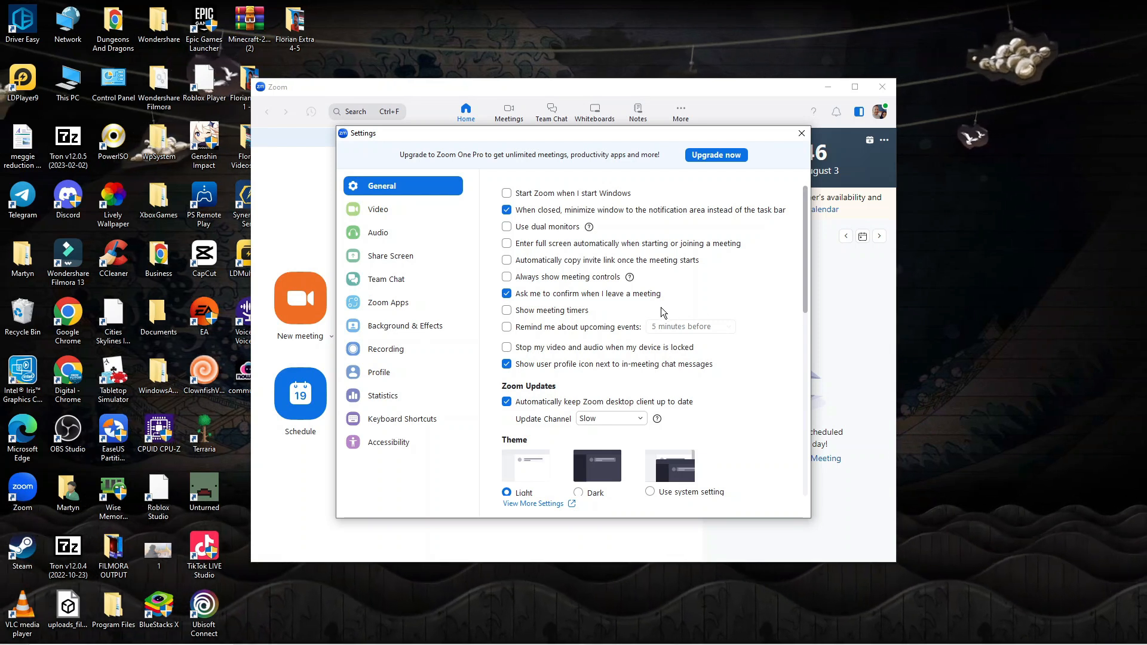
pyautogui.moveTo(388, 302)
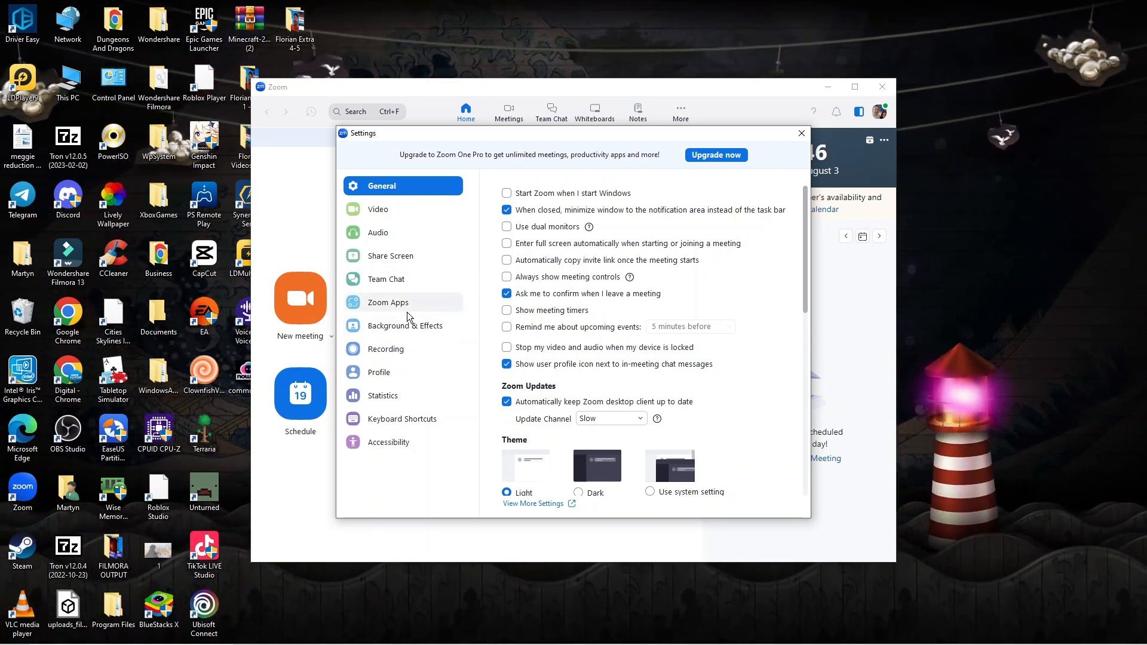
pyautogui.click(378, 371)
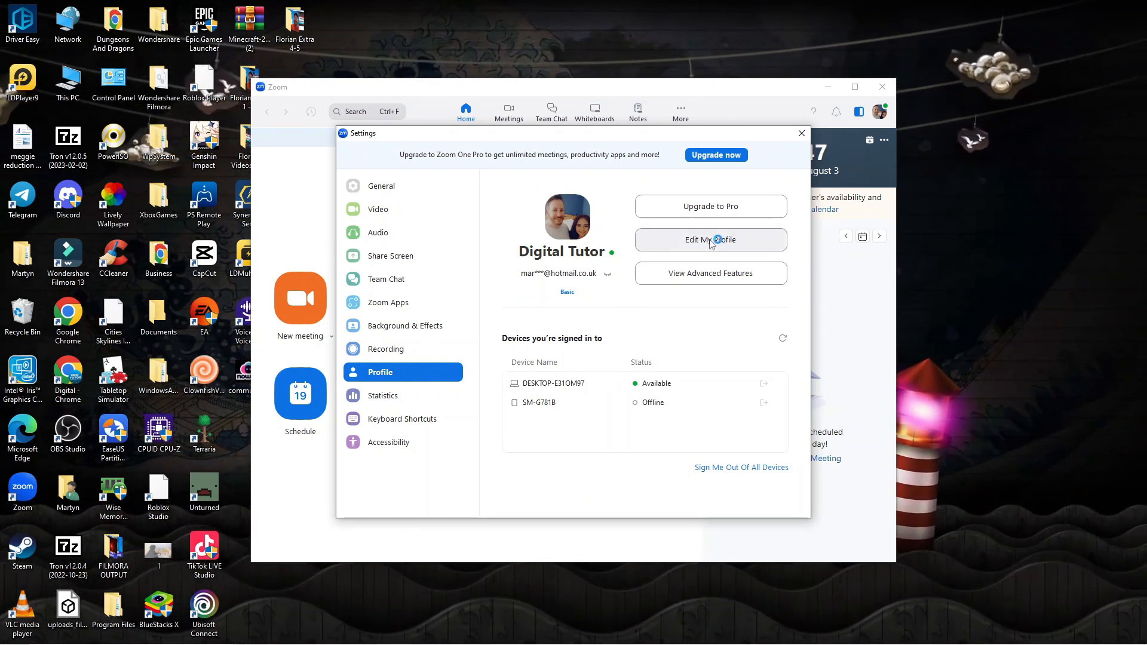
# - Open the web portal Profile page via Edit My Profile
pyautogui.click(710, 239)
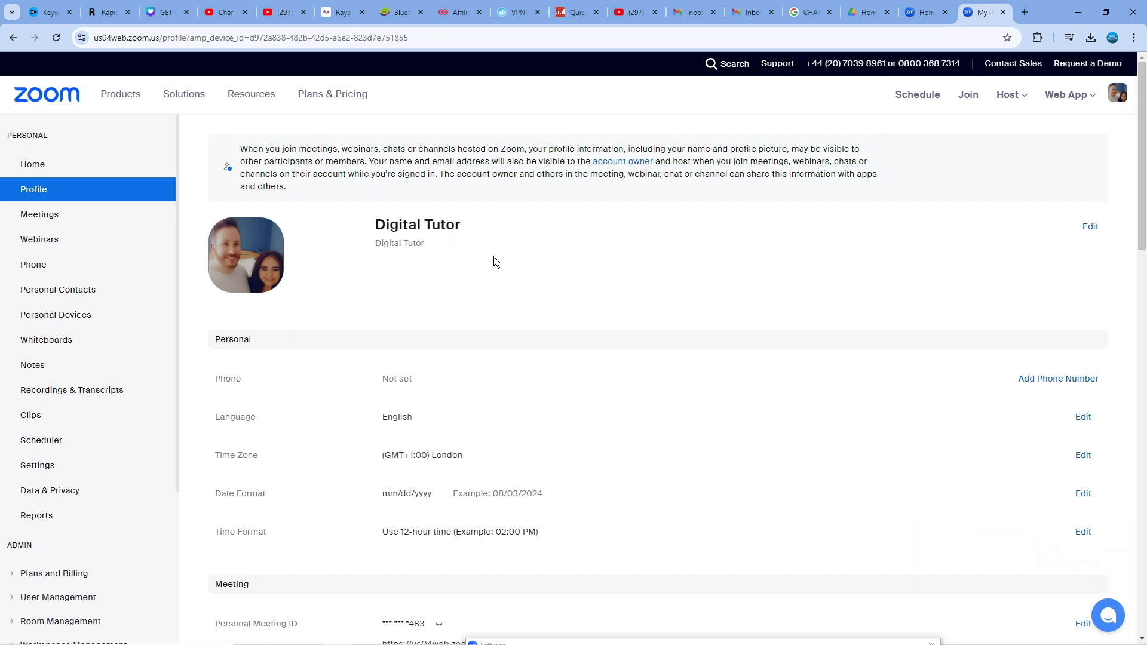
pyautogui.moveTo(585, 248)
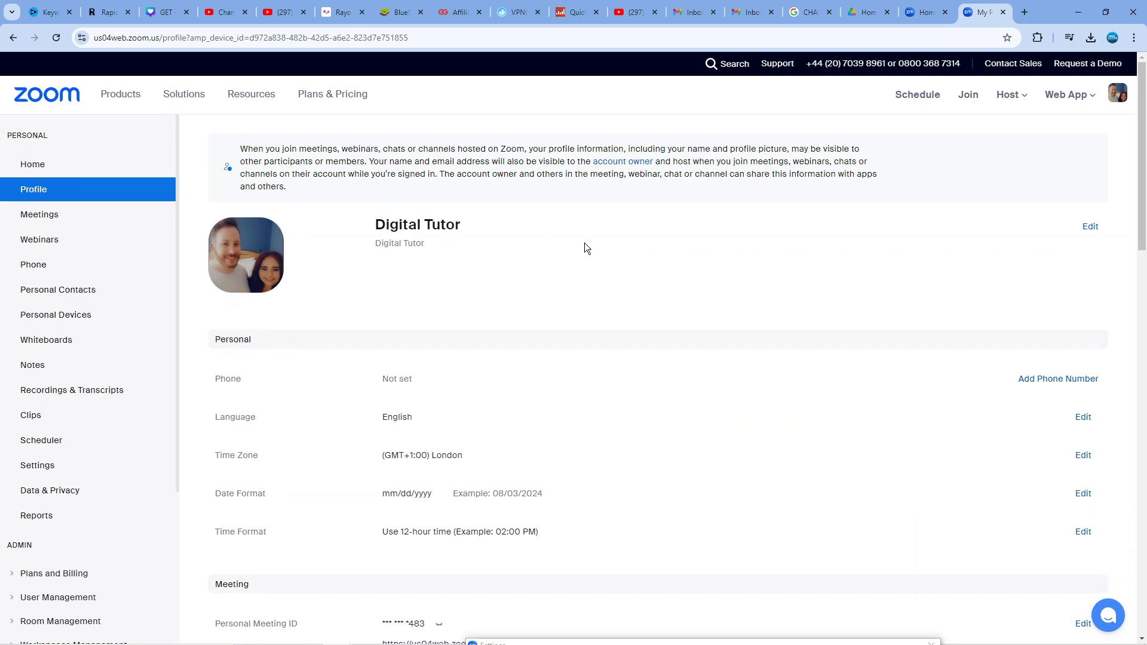
pyautogui.moveTo(662, 279)
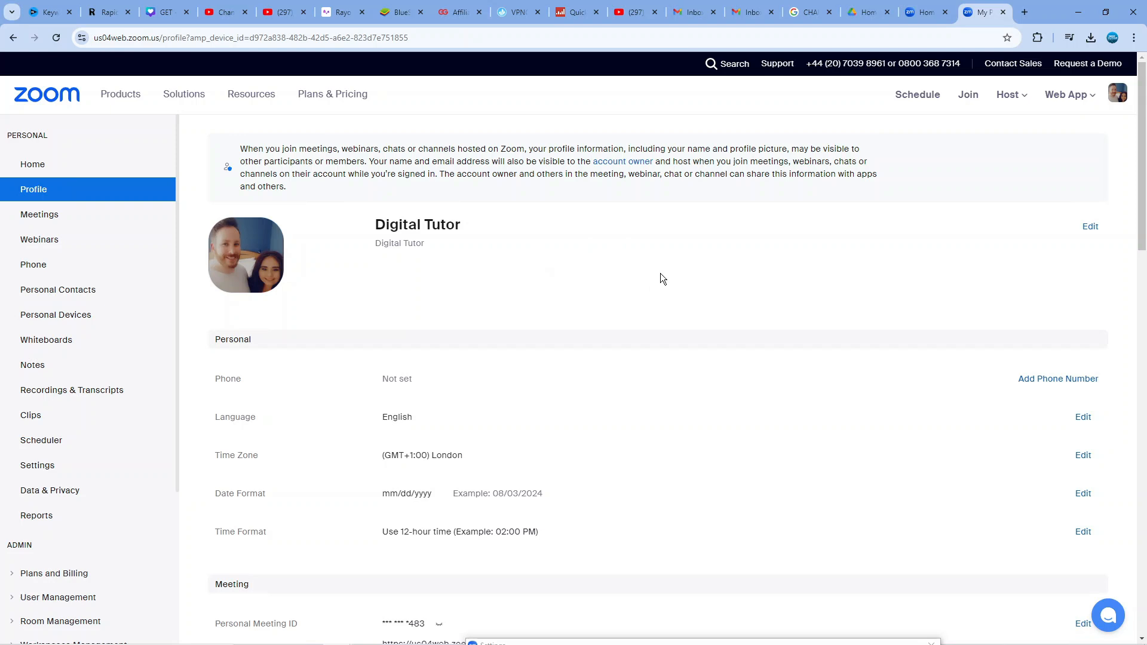
pyautogui.moveTo(512, 253)
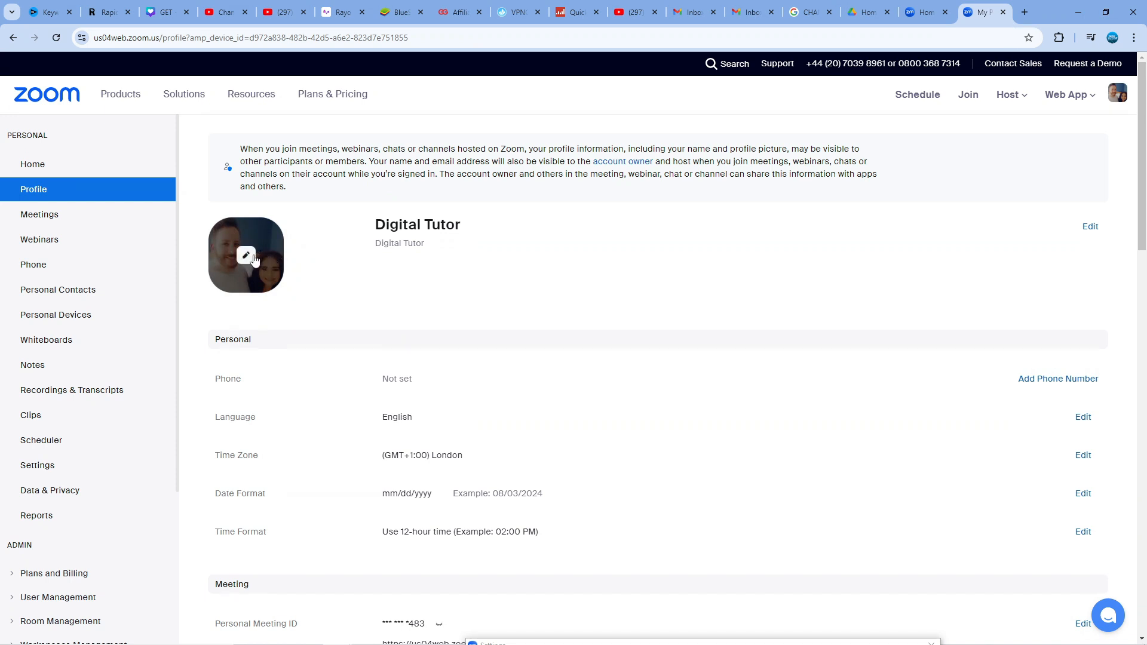
pyautogui.moveTo(249, 257)
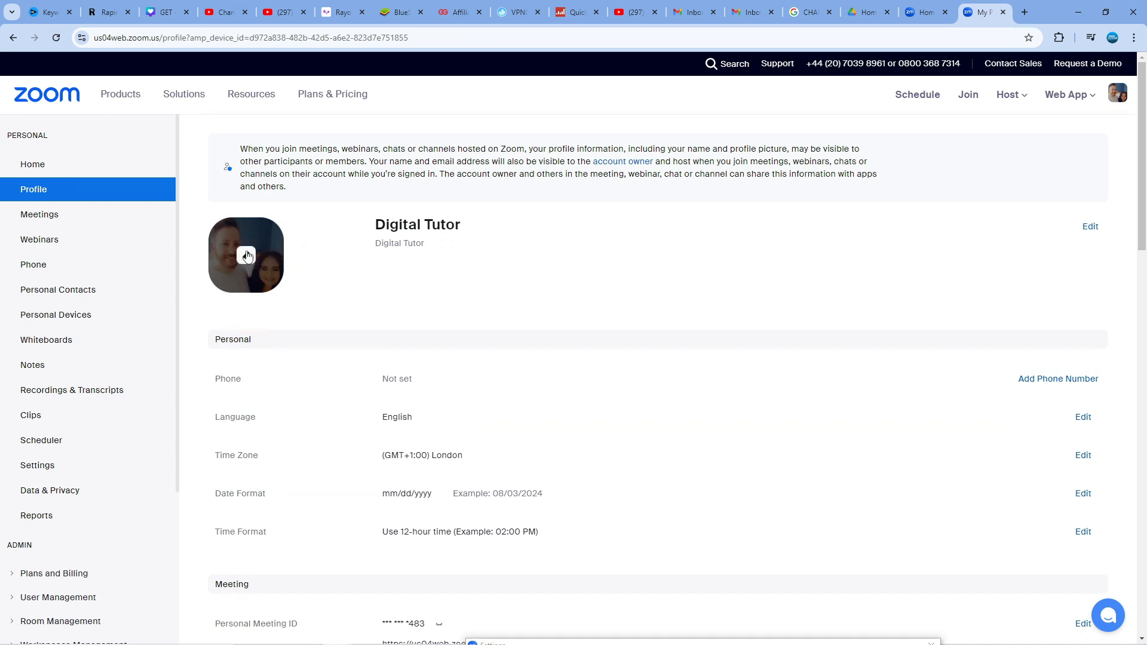
# - Delete the current profile photo from the Change profile picture dialog and confirm
pyautogui.click(245, 255)
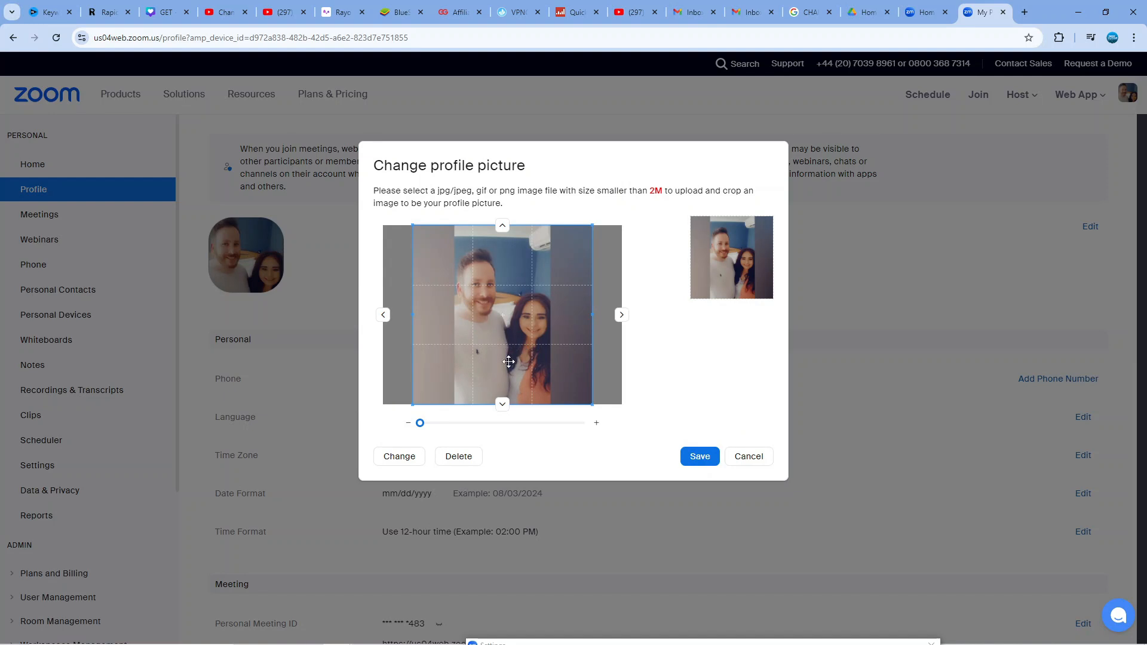
pyautogui.click(458, 455)
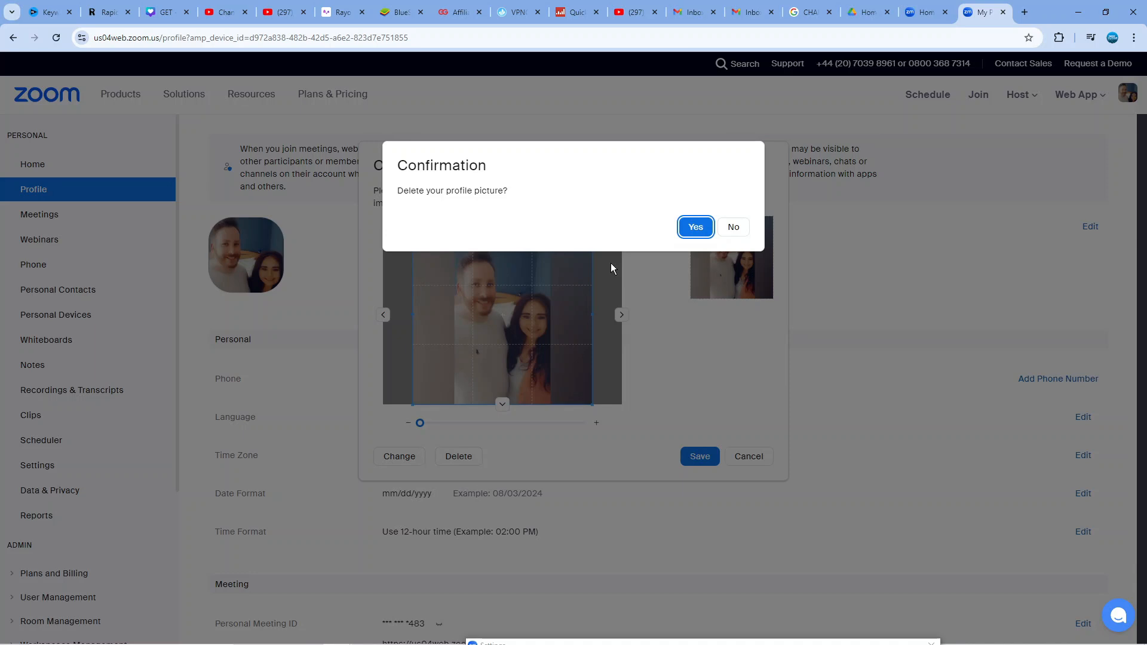
pyautogui.moveTo(706, 201)
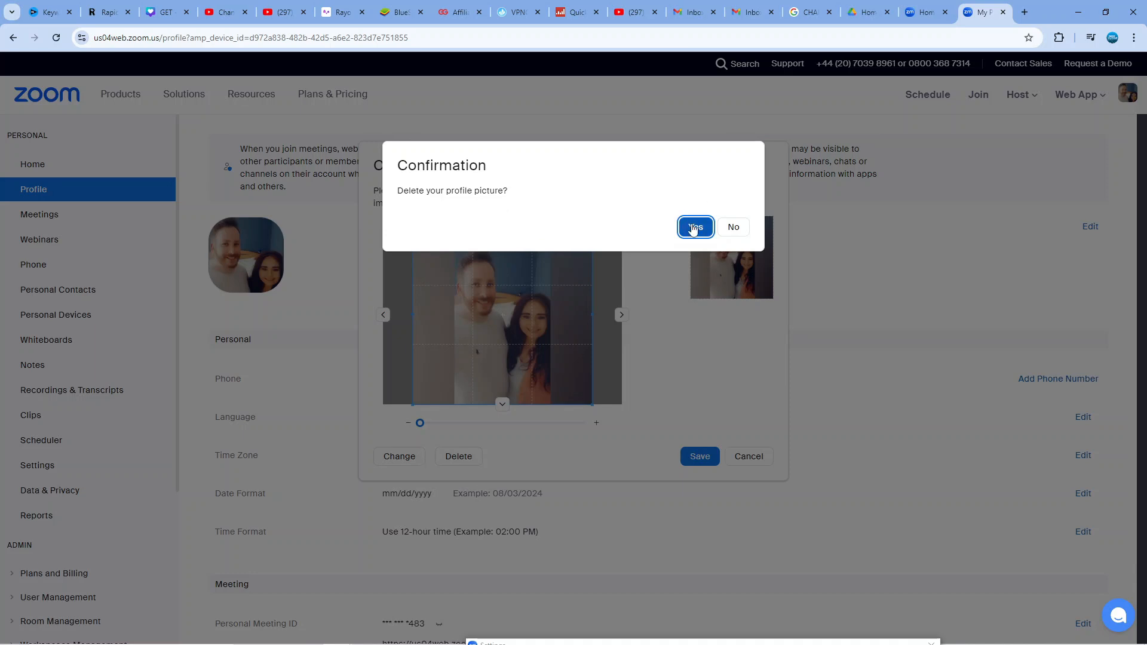
pyautogui.click(694, 227)
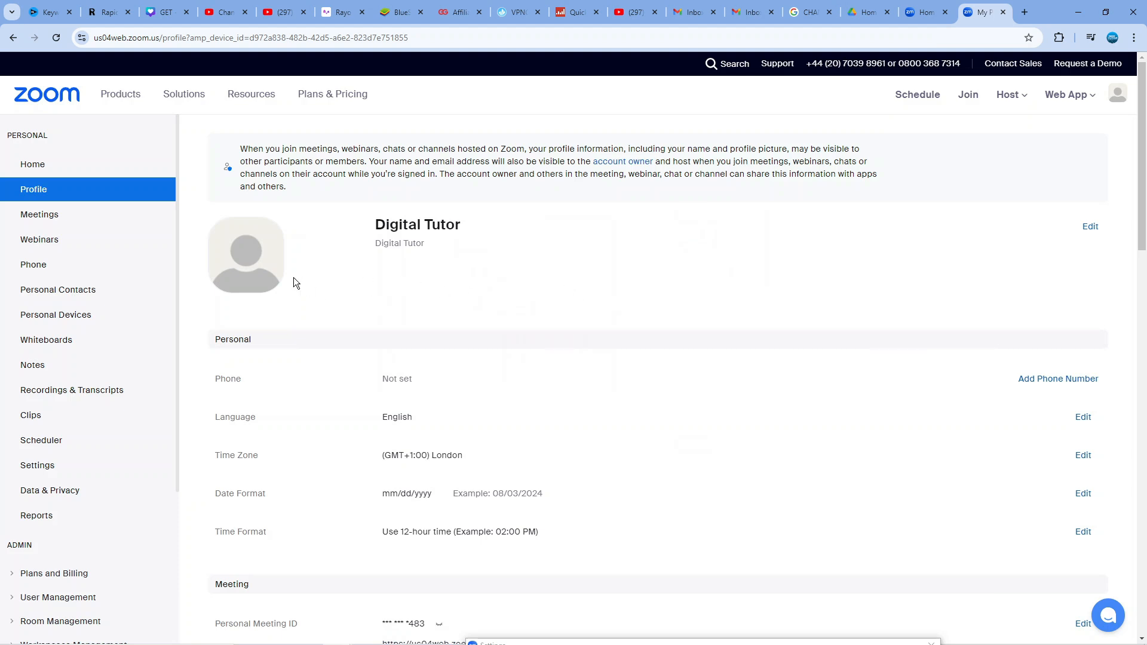